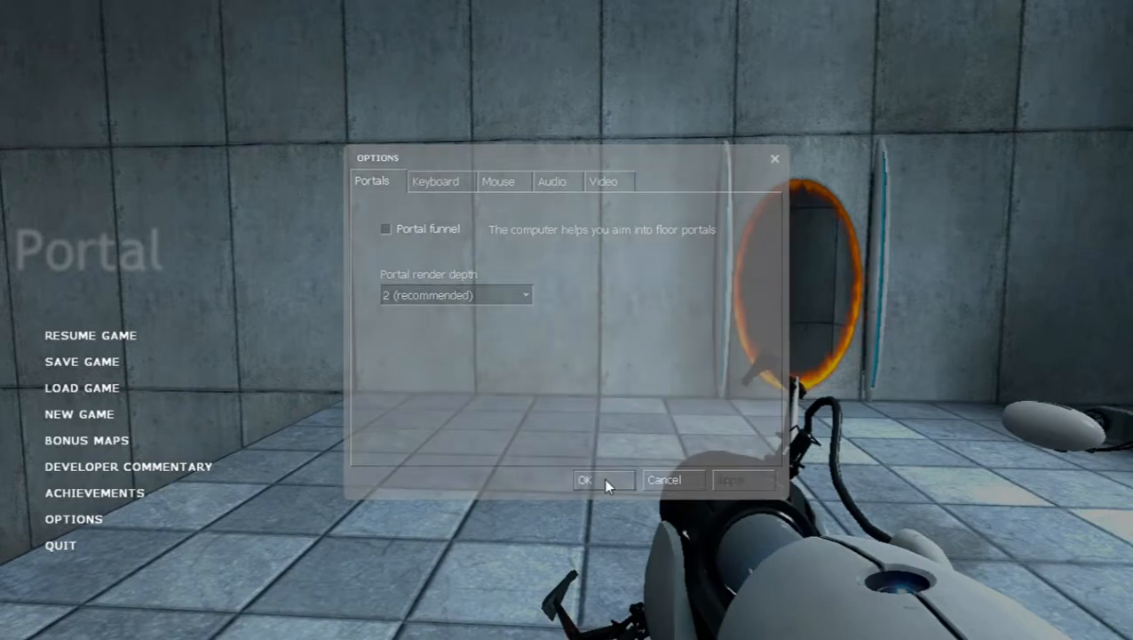
Accept portal funnel off and render depth 2, returning to gameplay.
click(584, 480)
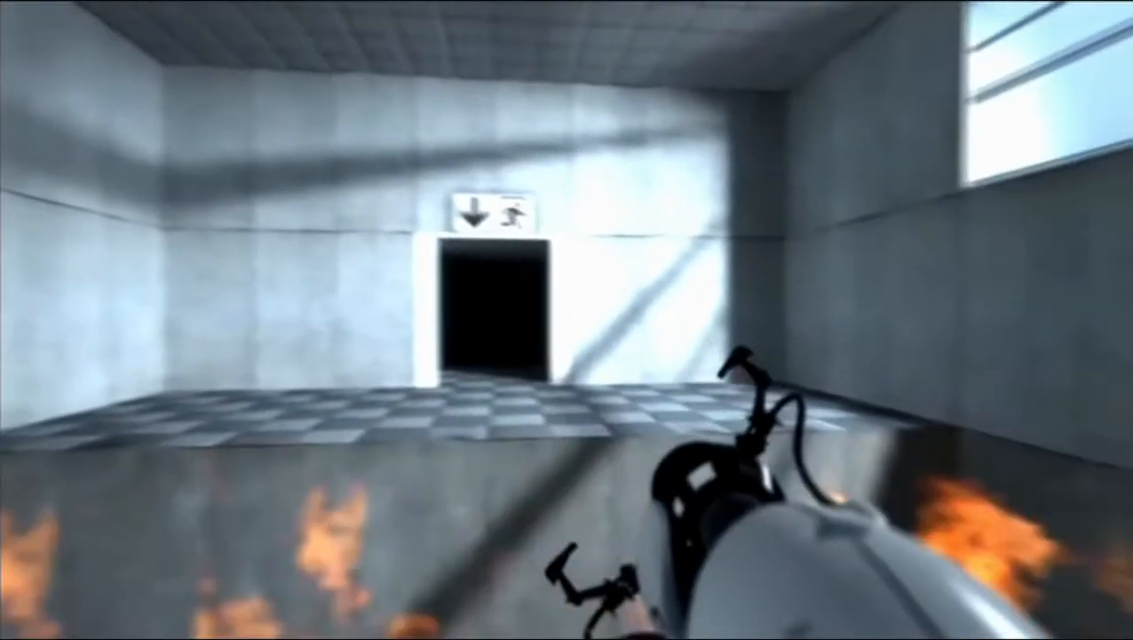
Shoot a blue portal onto the wall beside the exit doorway beyond the fire pit.
click(567, 320)
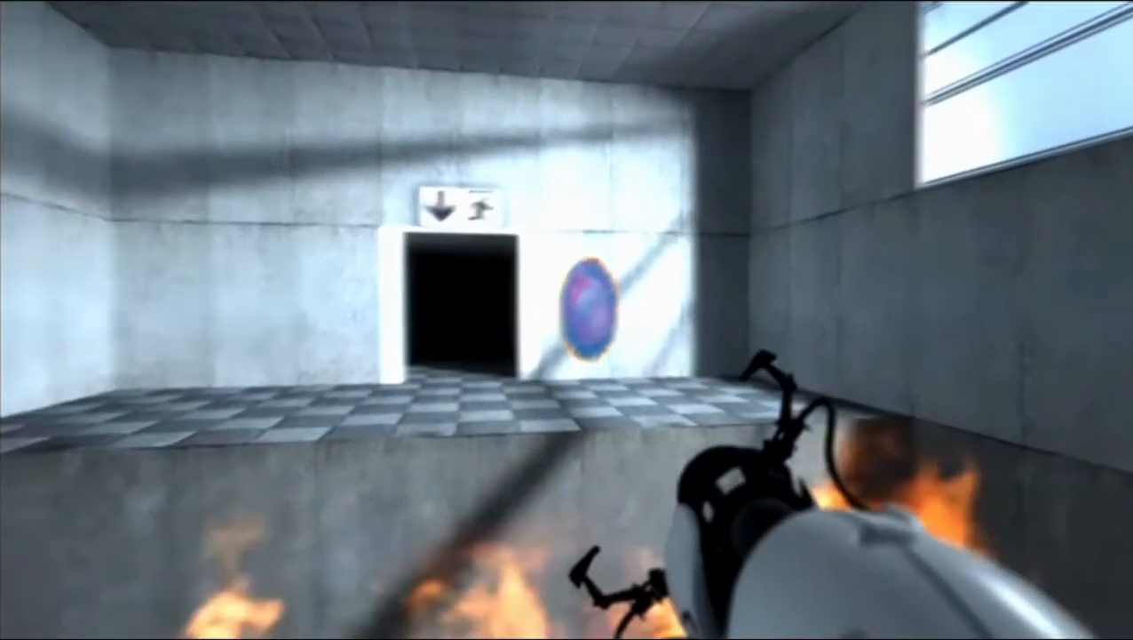